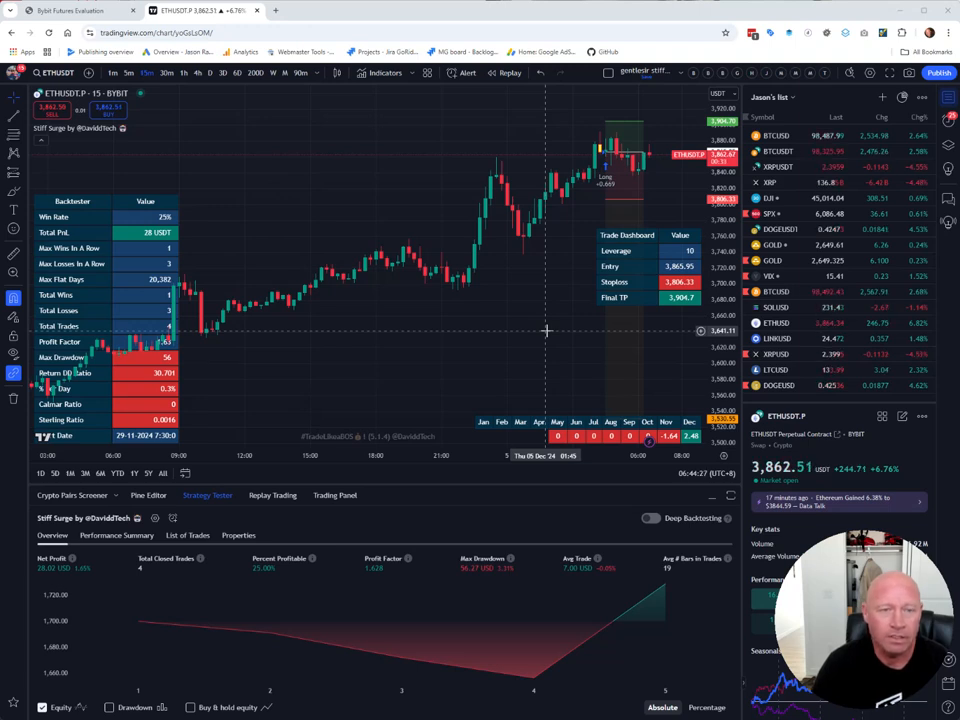
{"action": "mouse_move", "coordinate": [517, 299]}
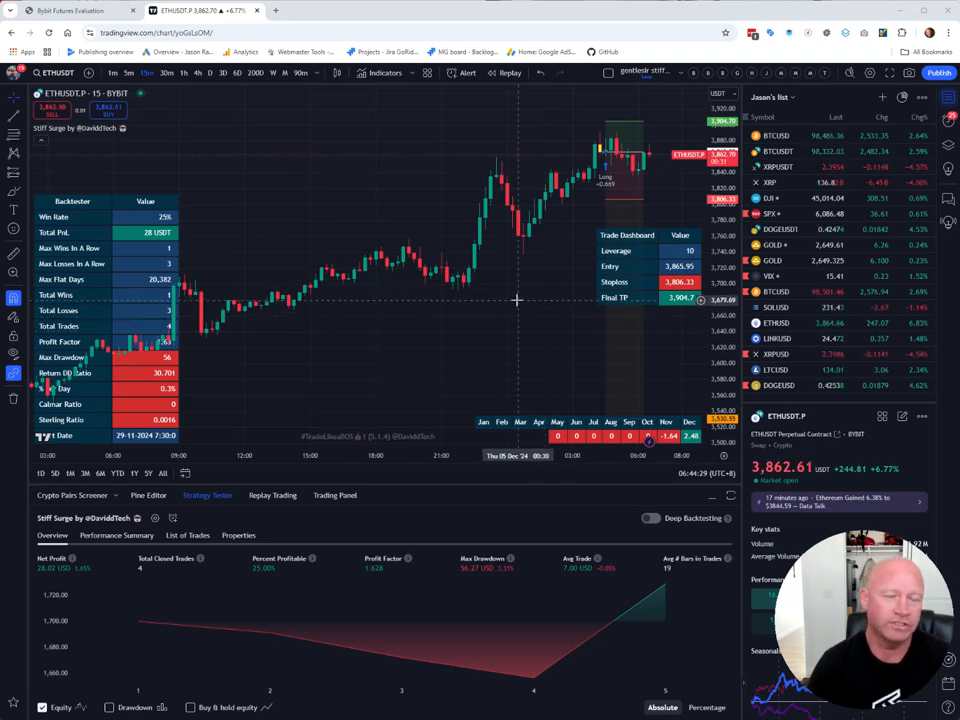
{"action": "mouse_move", "coordinate": [505, 290]}
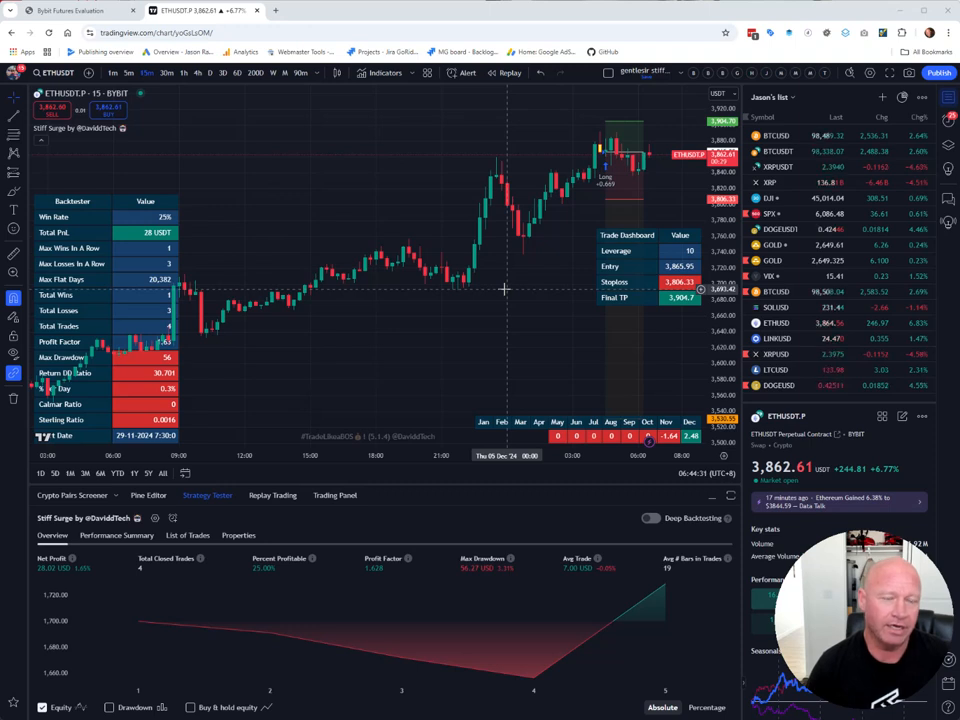
{"action": "mouse_move", "coordinate": [485, 272]}
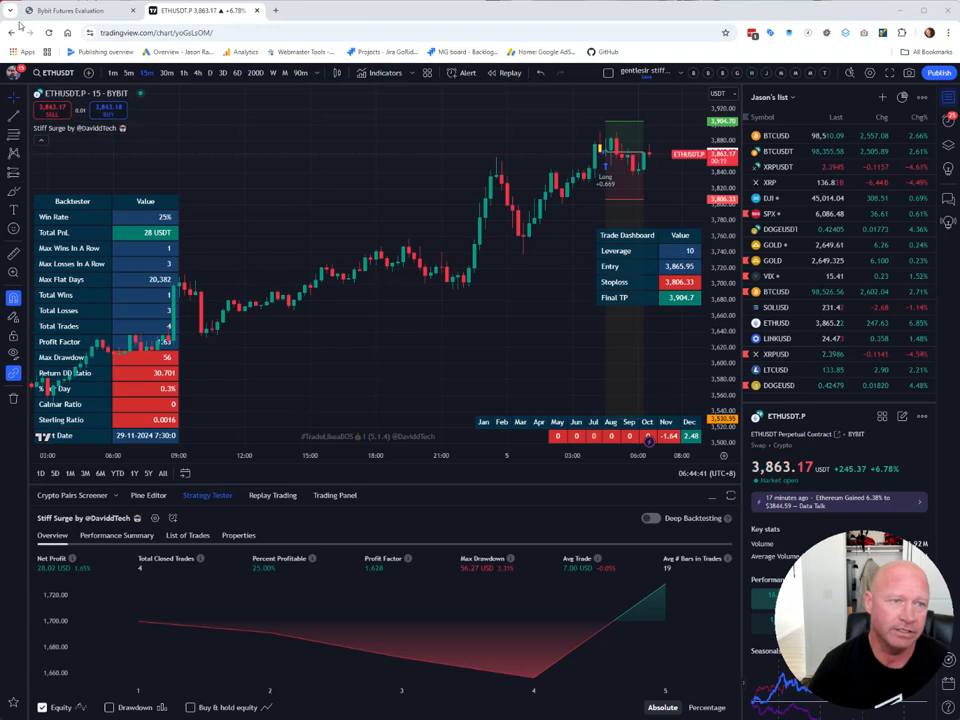
Return to the evaluation form, keep ETHUSDT at 15m, and review the available trade actions
{"action": "left_click", "coordinate": [70, 10]}
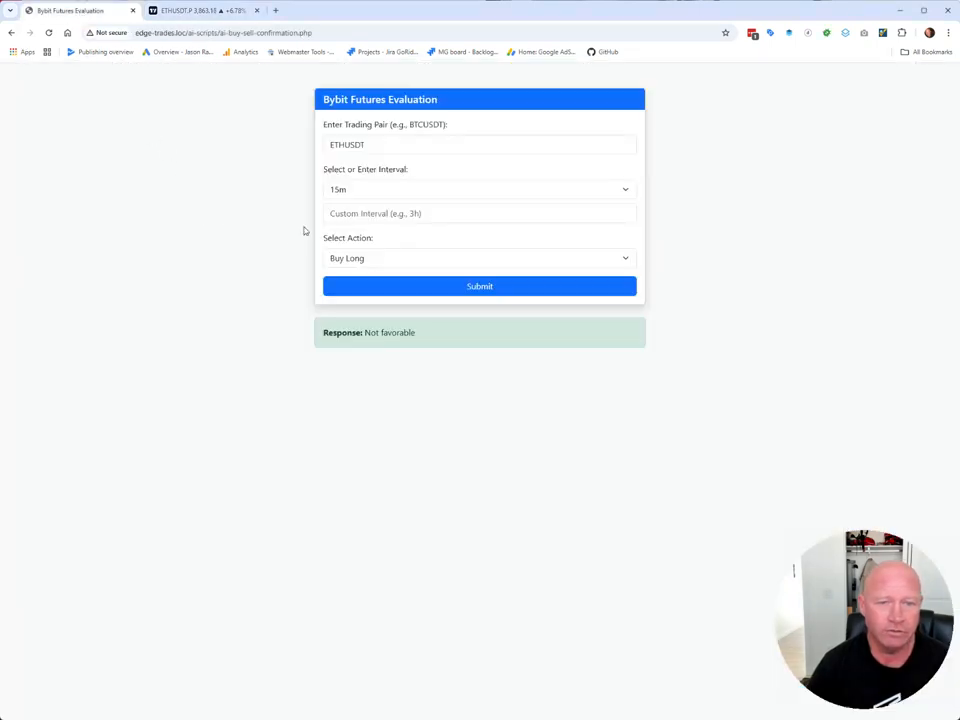
{"action": "left_click", "coordinate": [479, 189]}
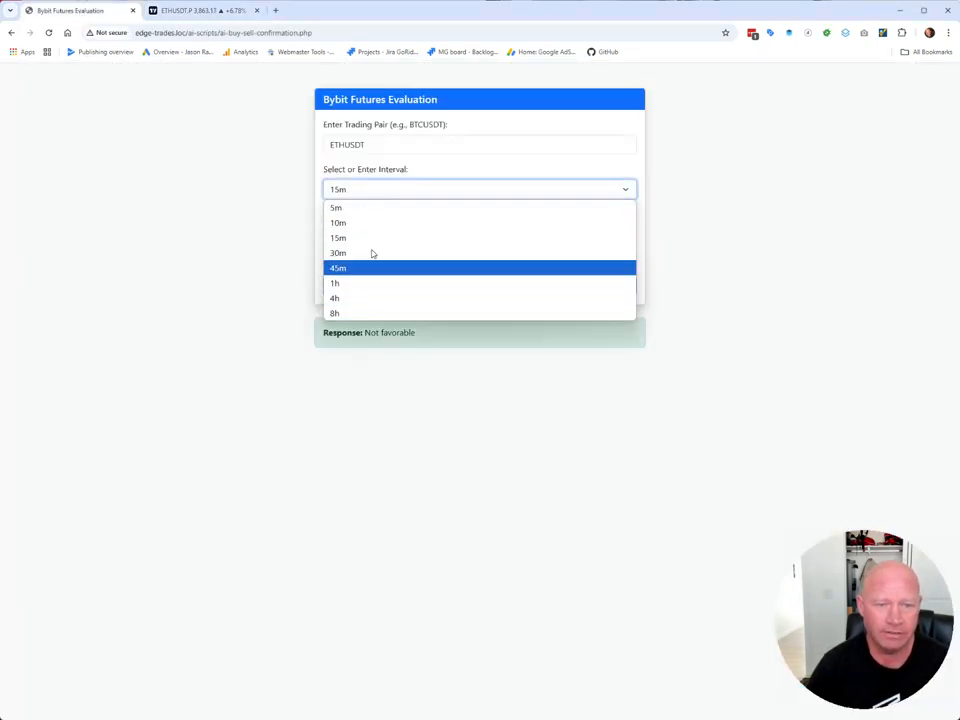
{"action": "left_click", "coordinate": [338, 237]}
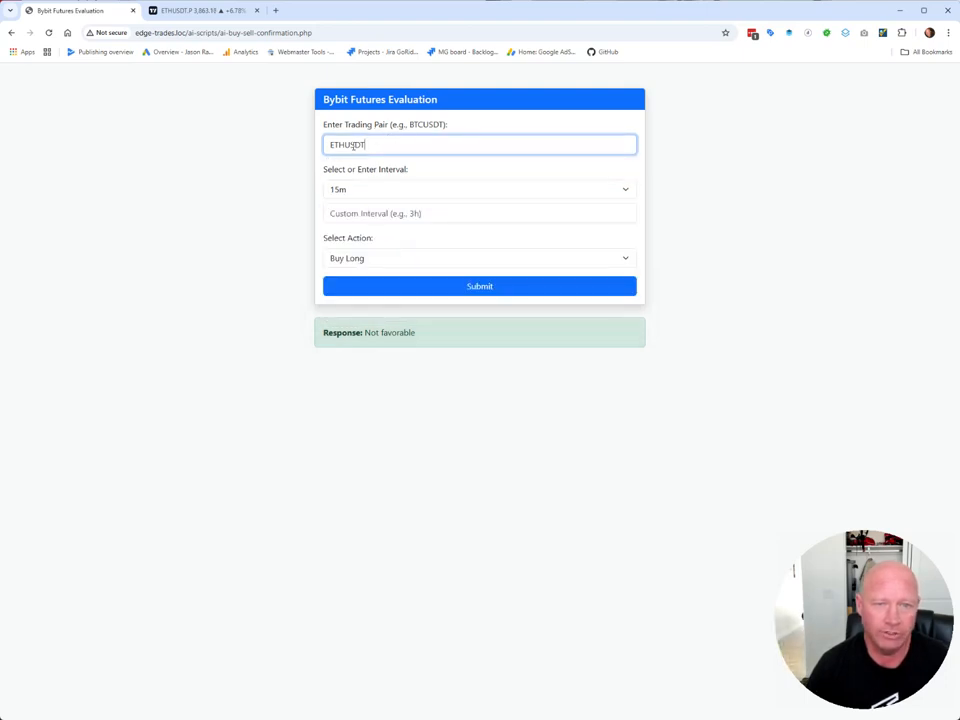
{"action": "left_click", "coordinate": [479, 258]}
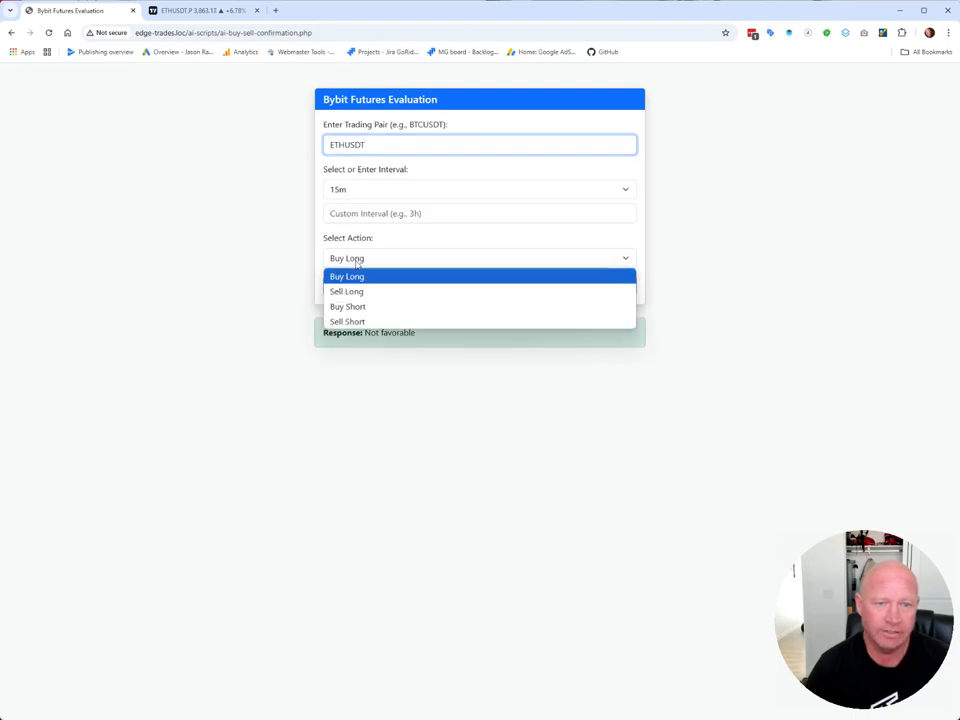
{"action": "mouse_move", "coordinate": [348, 321]}
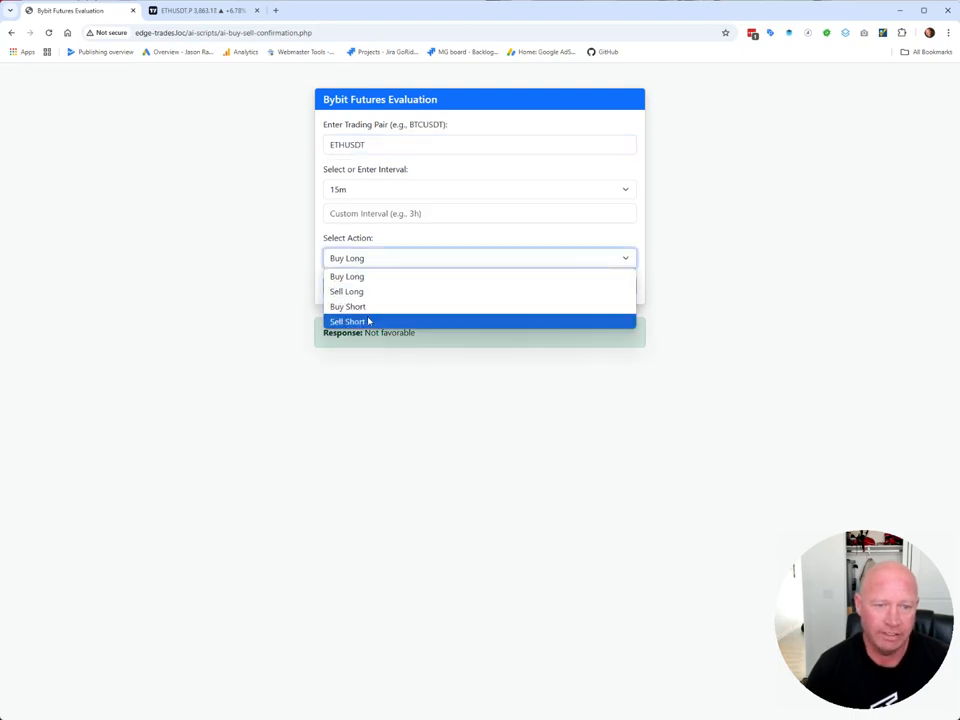
{"action": "mouse_move", "coordinate": [348, 306]}
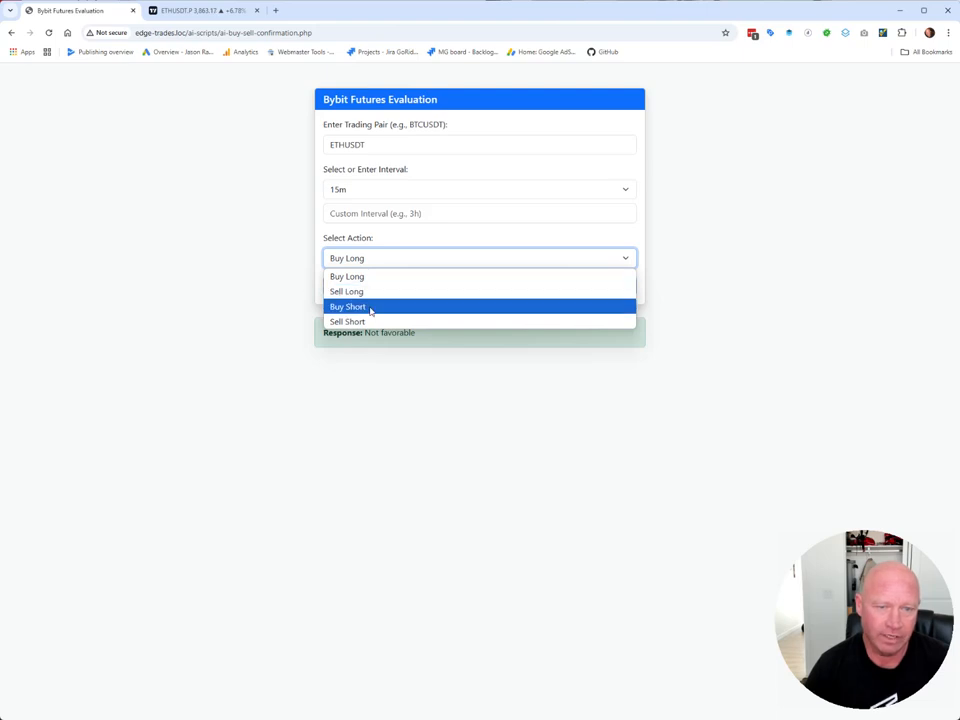
Submit the ETHUSDT 15m evaluation with Buy Short and receive a Favorable response
{"action": "left_click", "coordinate": [348, 306]}
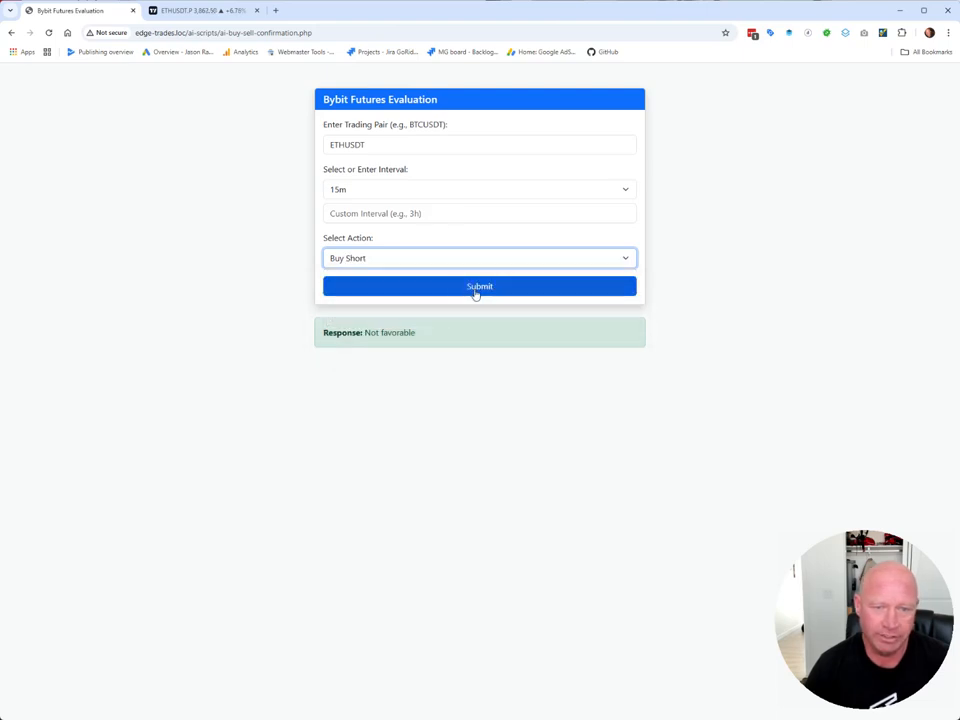
{"action": "left_click", "coordinate": [479, 286]}
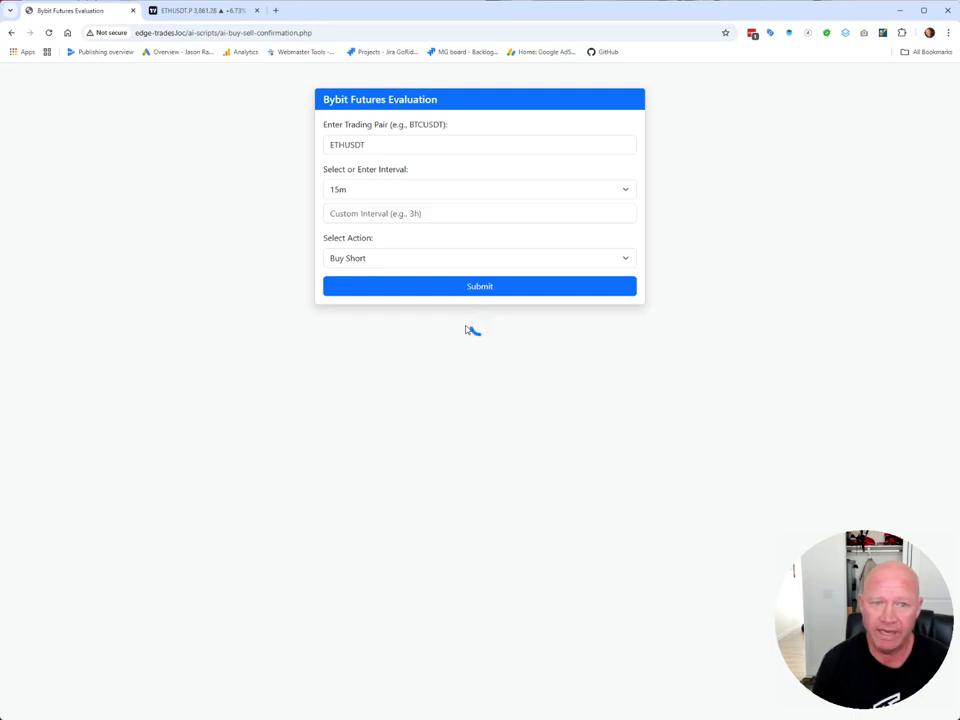
{"action": "left_click", "coordinate": [479, 286]}
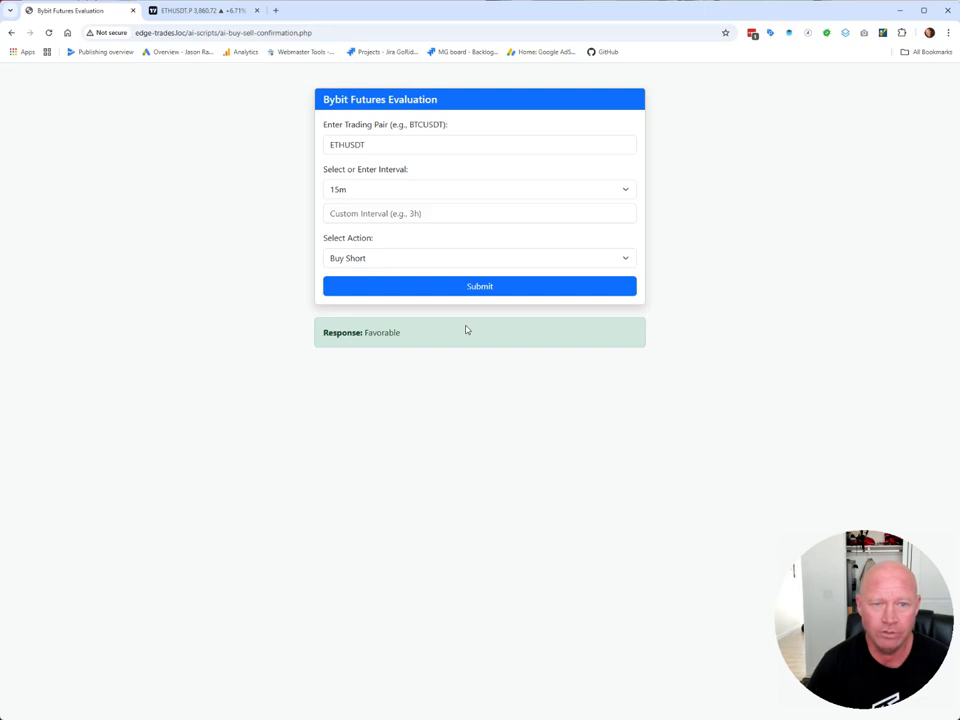
{"action": "mouse_move", "coordinate": [402, 348]}
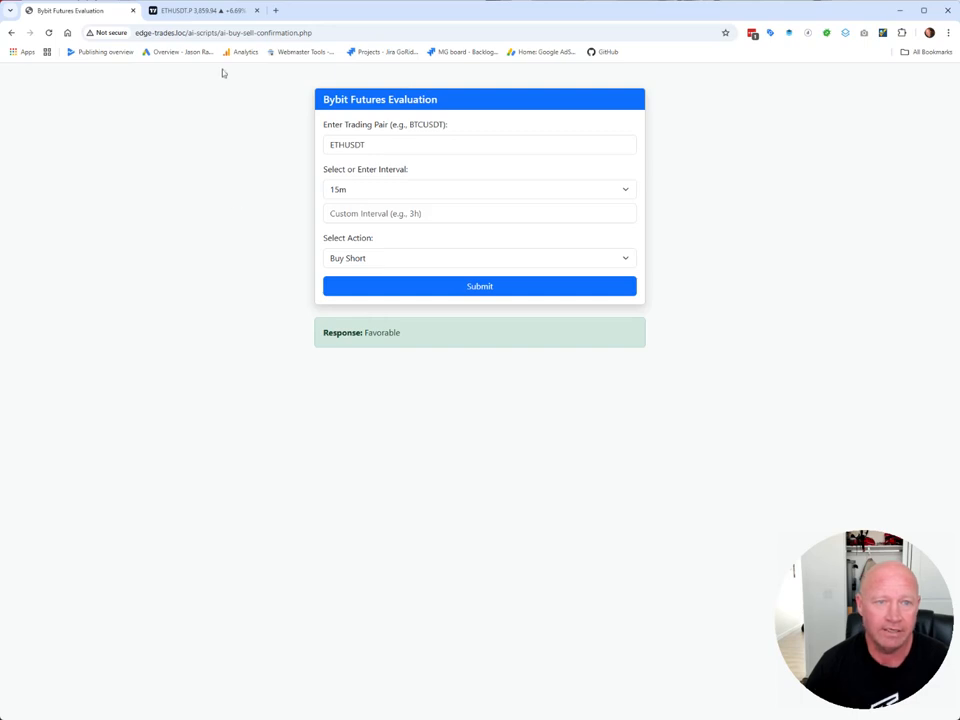
{"action": "left_click", "coordinate": [200, 10]}
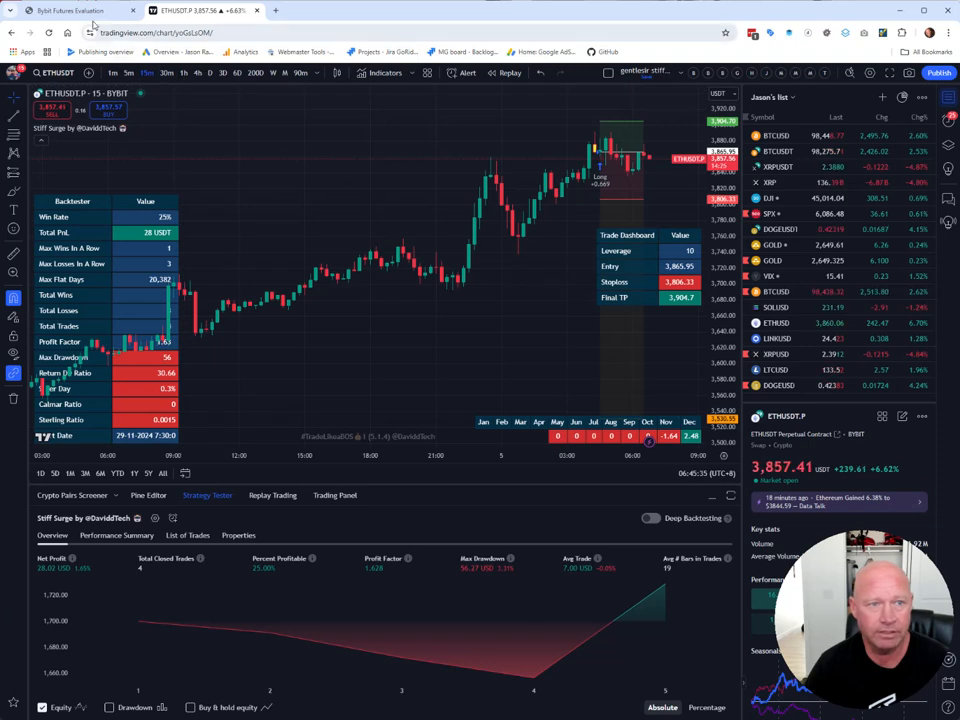
{"action": "left_click", "coordinate": [70, 10]}
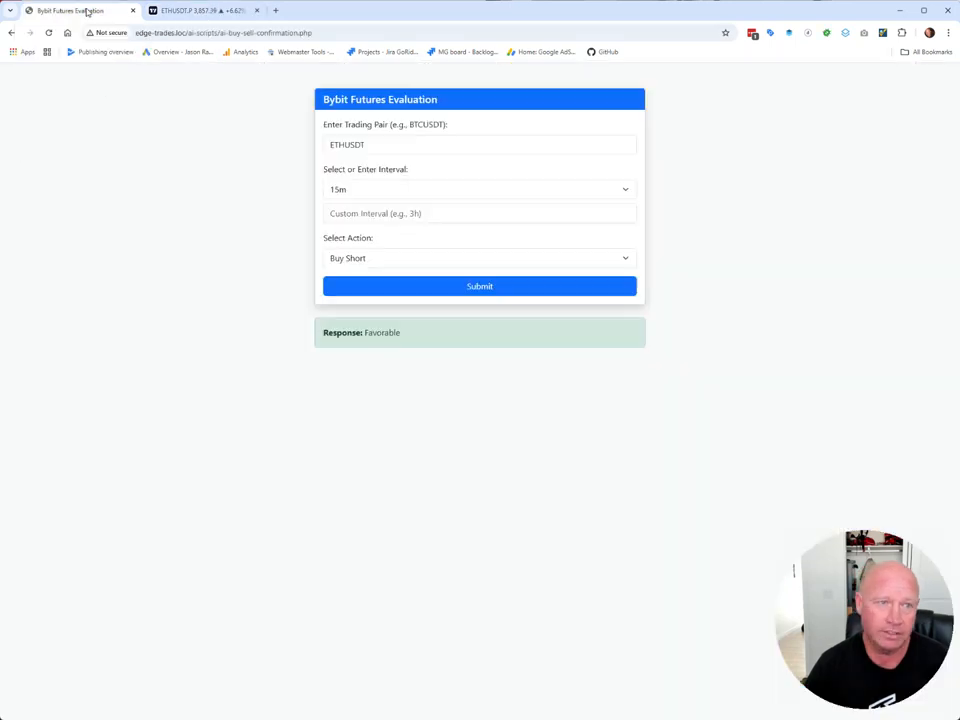
{"action": "mouse_move", "coordinate": [403, 183]}
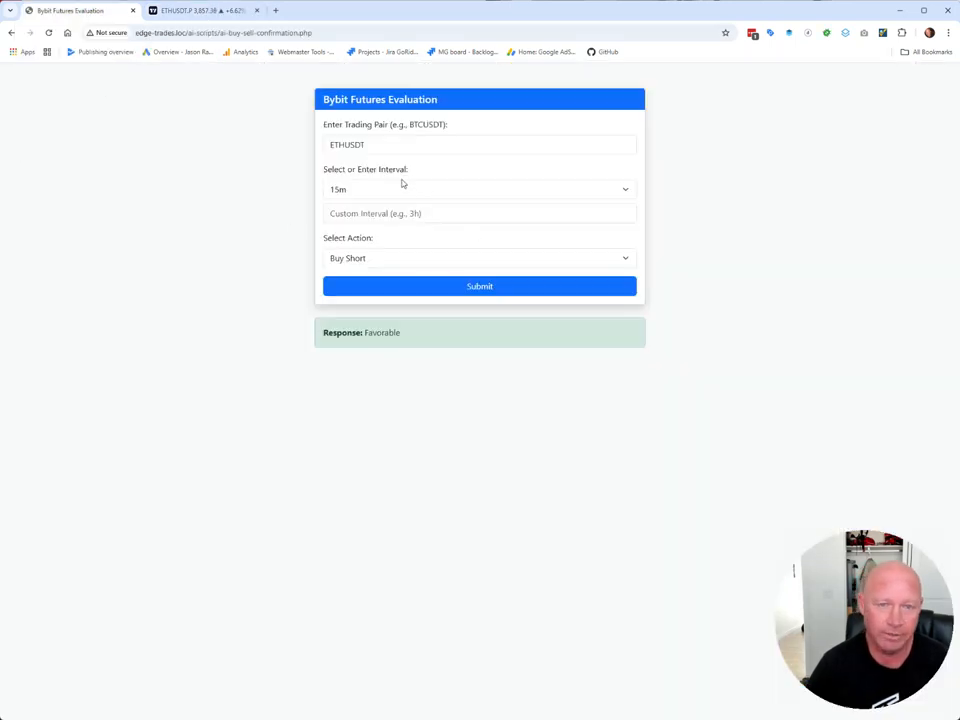
{"action": "mouse_move", "coordinate": [376, 303]}
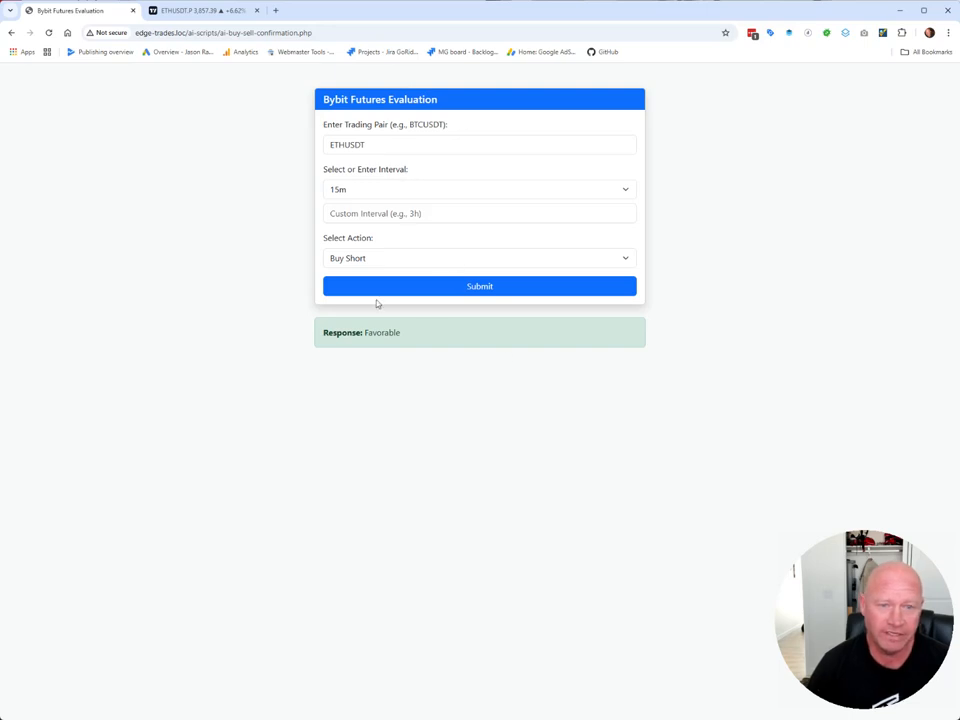